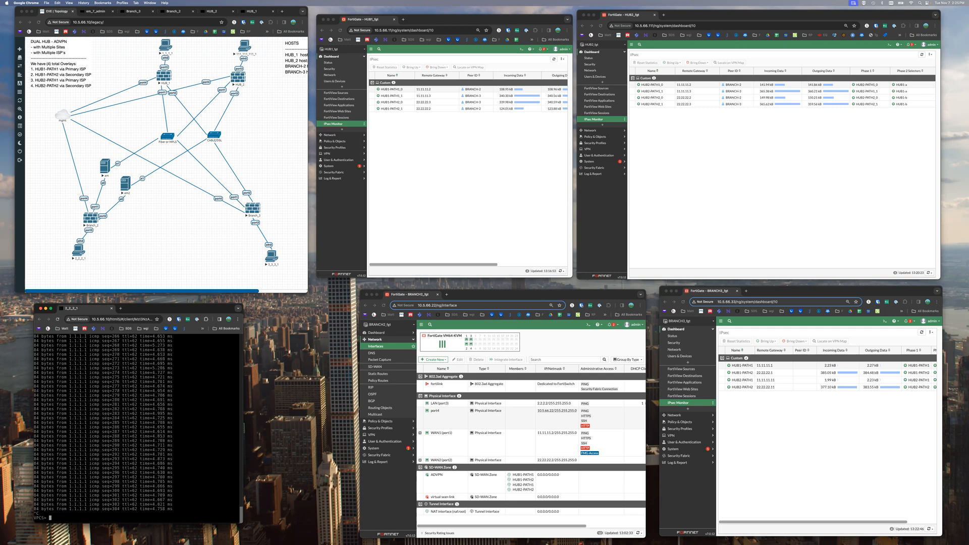
Step: Run ping 3.3.3.1 in the VPCS console and watch for replies
{"action": "type", "text": "ping 3.3.3.1"}
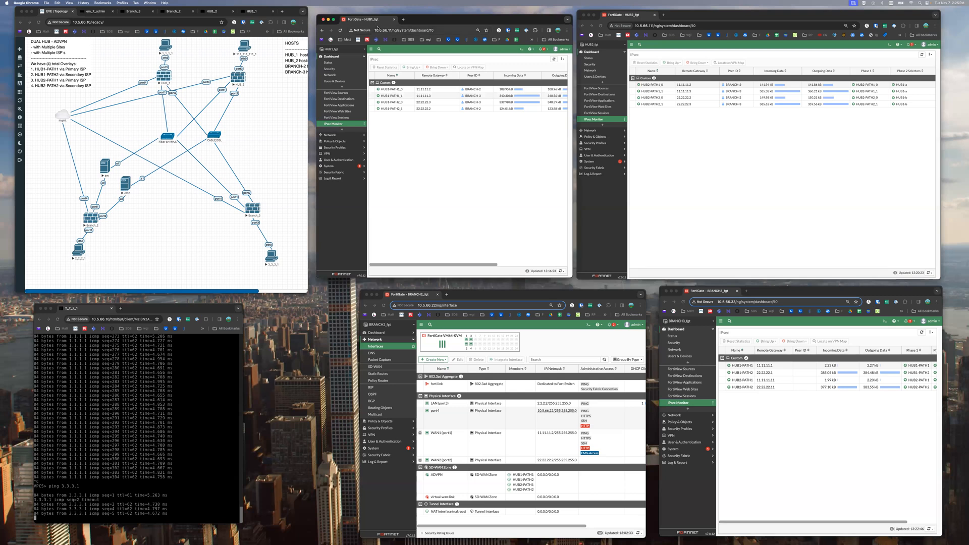
Step: Inspect the hub HUB1-PATH1_0 tunnel, branch WAN1 (port1) interface, and branch shortcut tunnel
{"action": "left_click", "coordinate": [554, 59]}
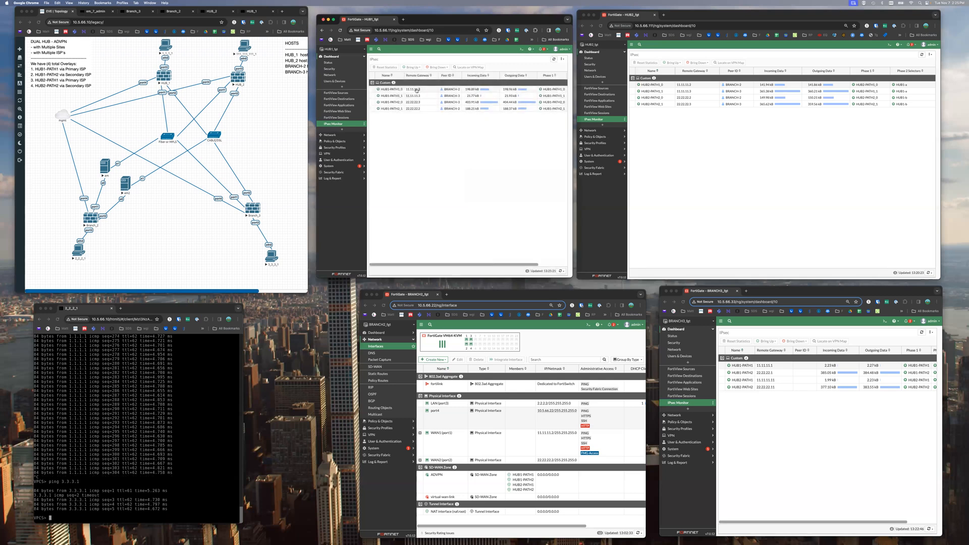
{"action": "left_click", "coordinate": [408, 90]}
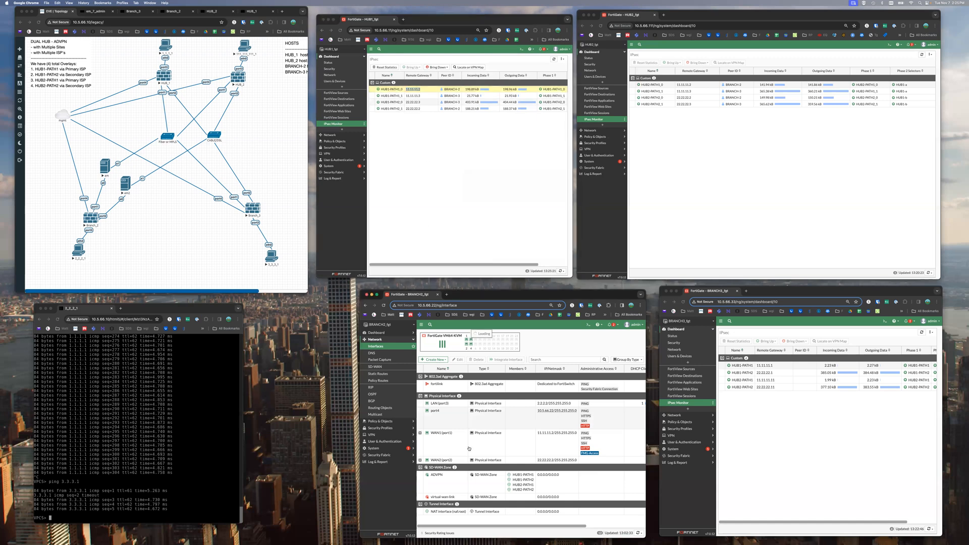
{"action": "left_click", "coordinate": [443, 433]}
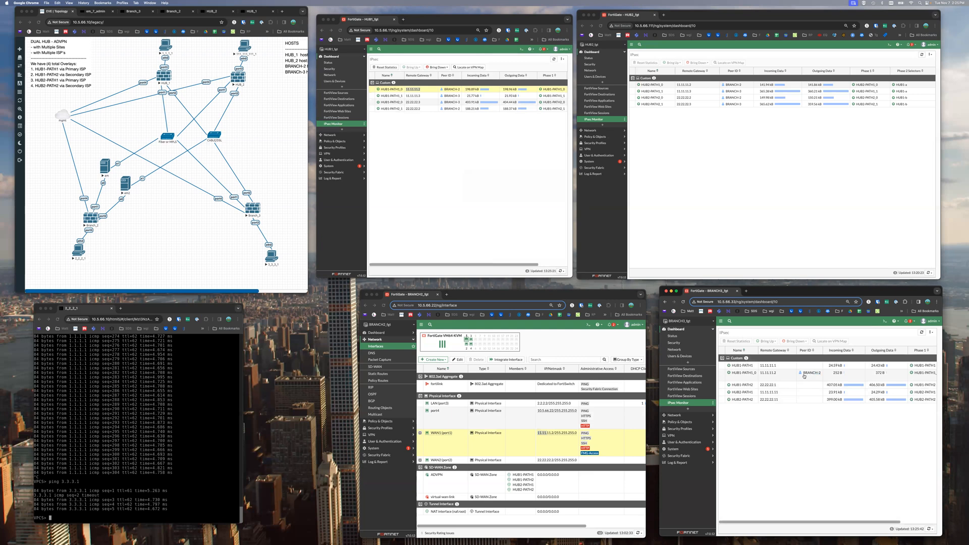
{"action": "left_click", "coordinate": [804, 372]}
{"action": "type", "text": "ping 1.1.1.1 -t"}
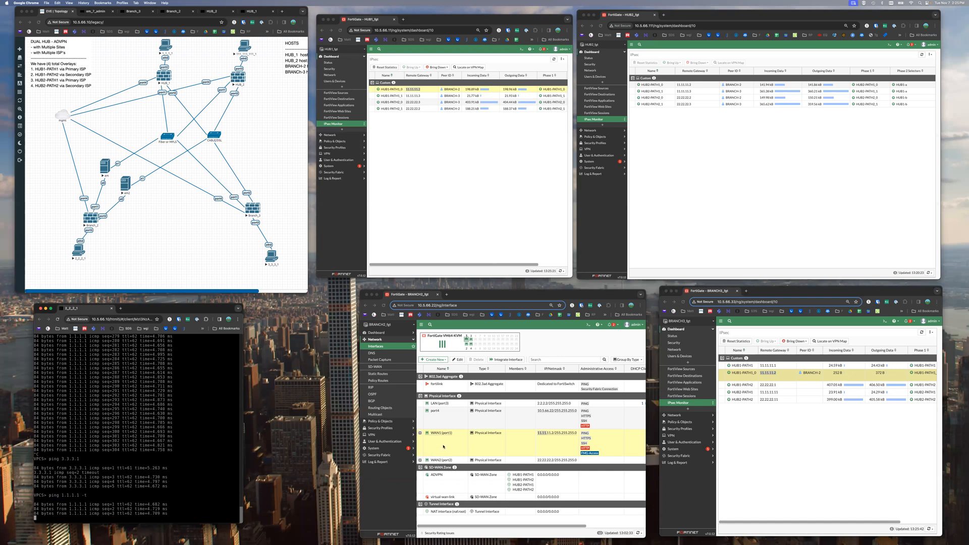
Step: Edit the WAN1 (port1) interface and apply its new address
{"action": "right_click", "coordinate": [443, 432]}
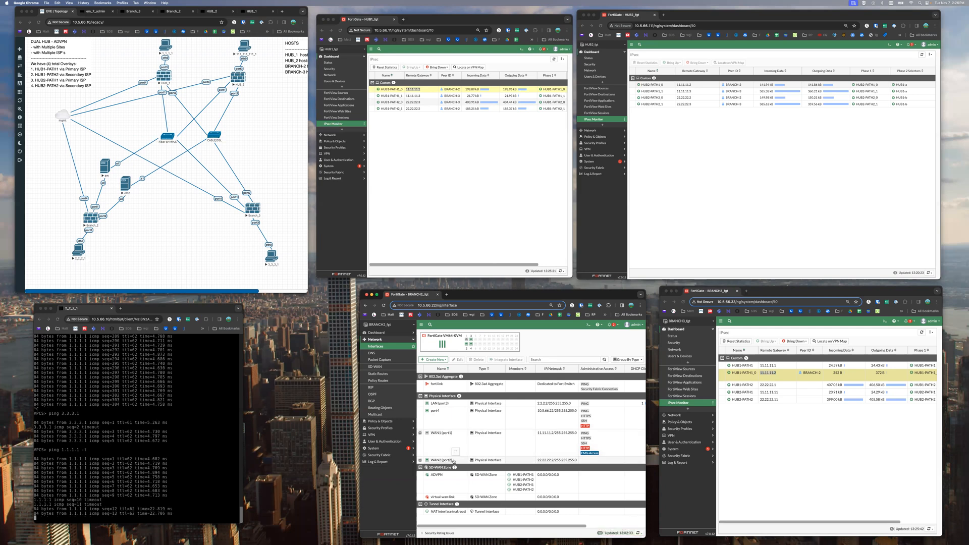
{"action": "mouse_move", "coordinate": [444, 460]}
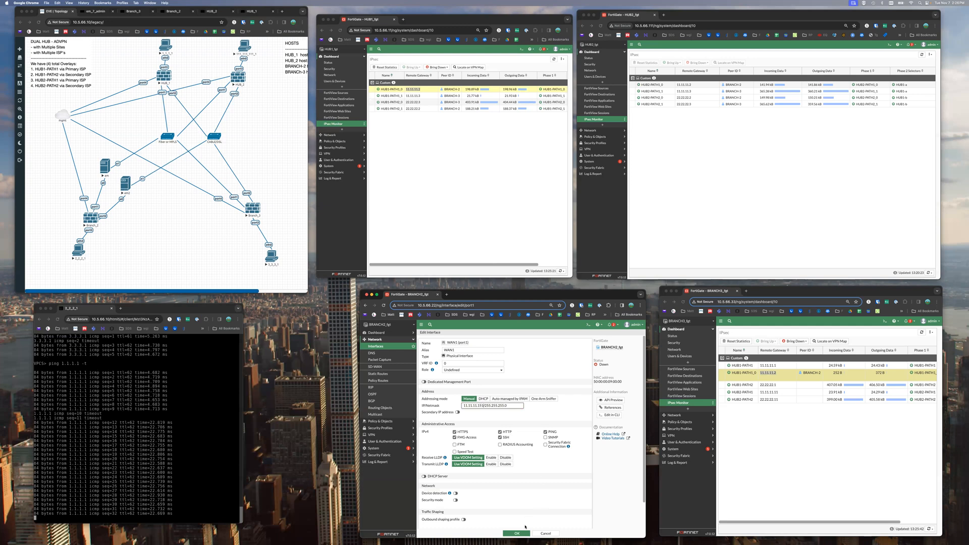
{"action": "left_click", "coordinate": [517, 534]}
{"action": "type", "text": "ping 3.3.3.1 -t"}
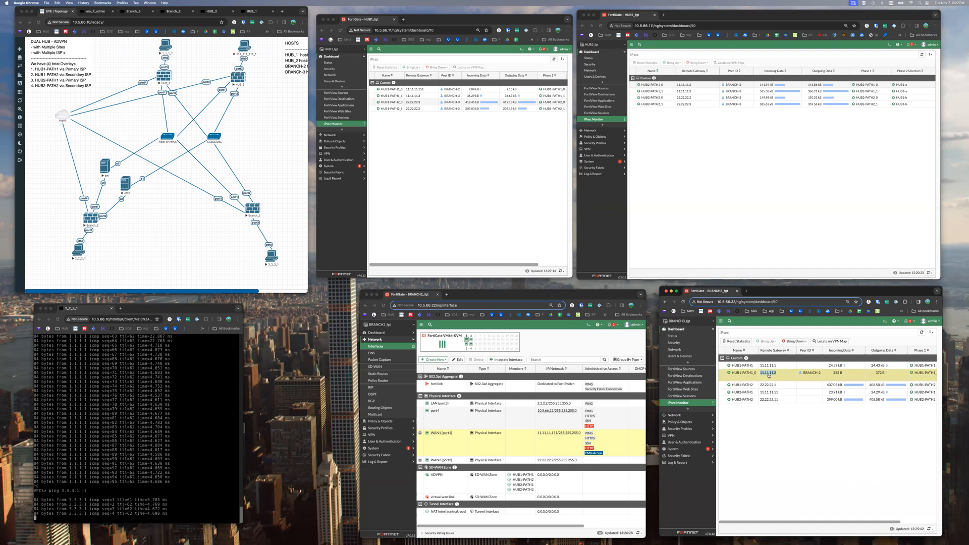
Step: Refresh the branch IPsec Monitor tunnel list after the WAN1 re-addressing
{"action": "left_click", "coordinate": [921, 332]}
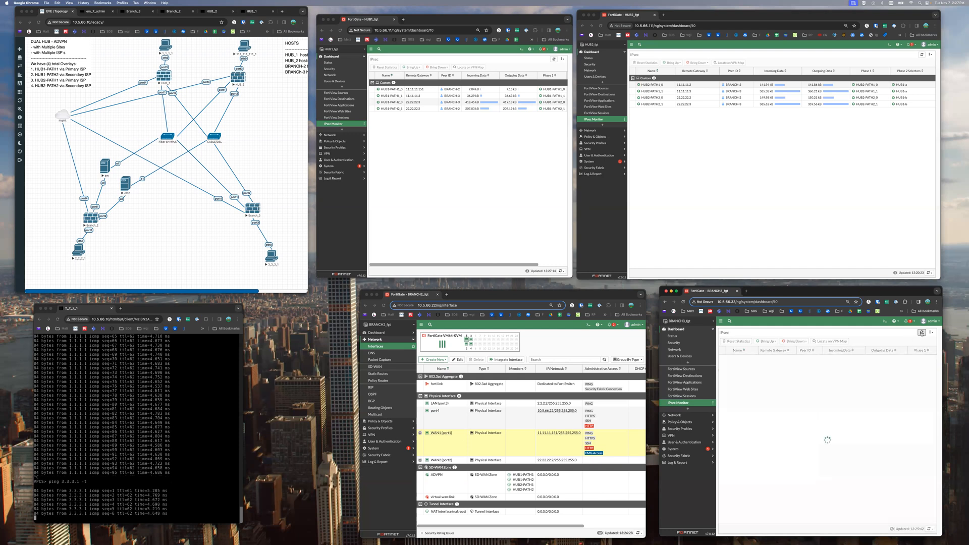